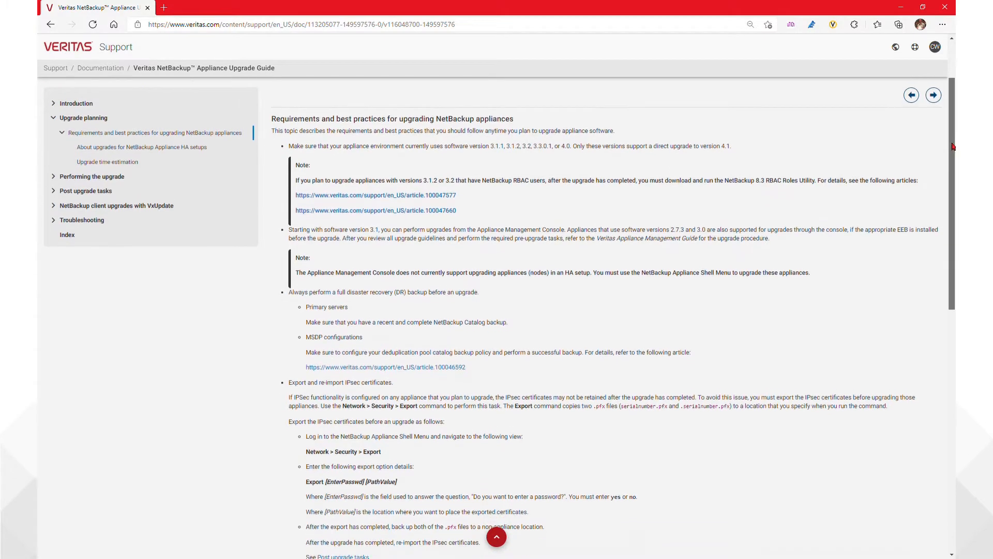
Scroll past the Requirements page and open the 'Upgrade time estimation' topic (1.5–2.5 hours)
{"action": "scroll", "scroll_direction": "down", "scroll_amount": 3}
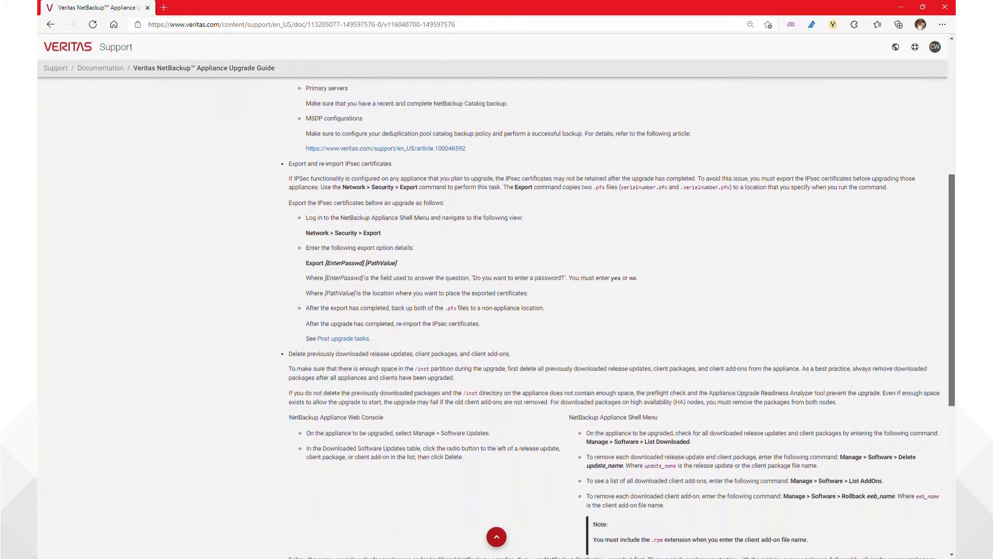
{"action": "scroll", "scroll_direction": "down", "scroll_amount": 3}
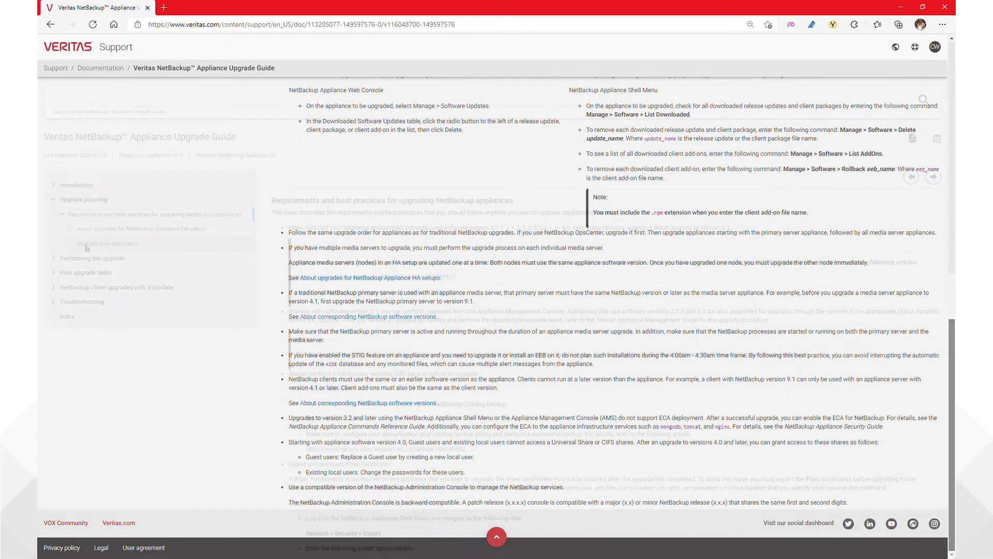
{"action": "left_click", "coordinate": [108, 243]}
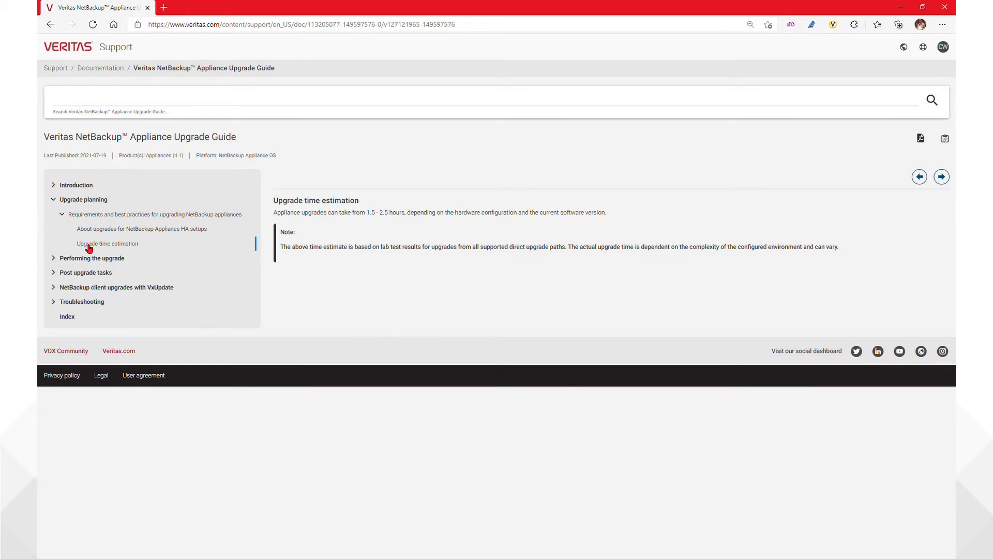
{"action": "mouse_move", "coordinate": [342, 282]}
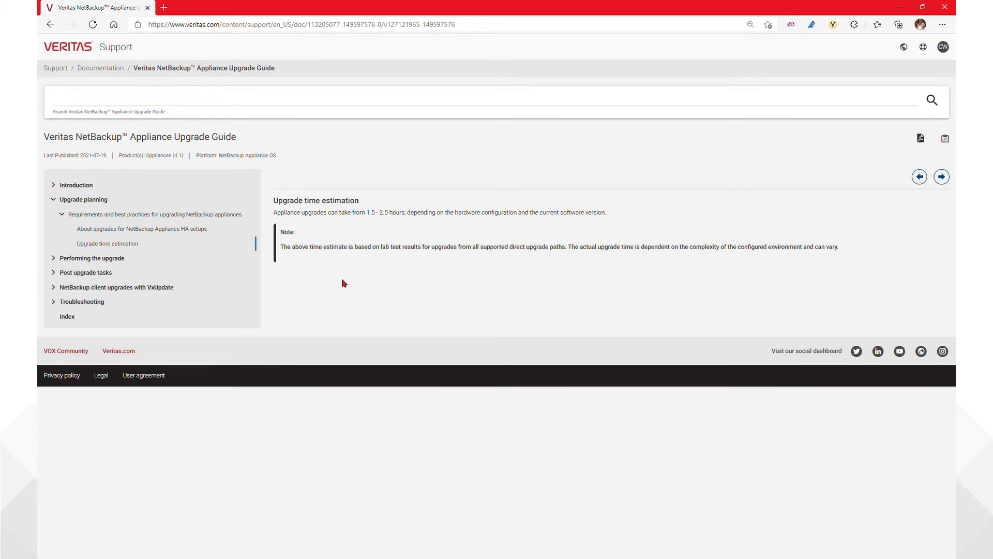
{"action": "mouse_move", "coordinate": [88, 272]}
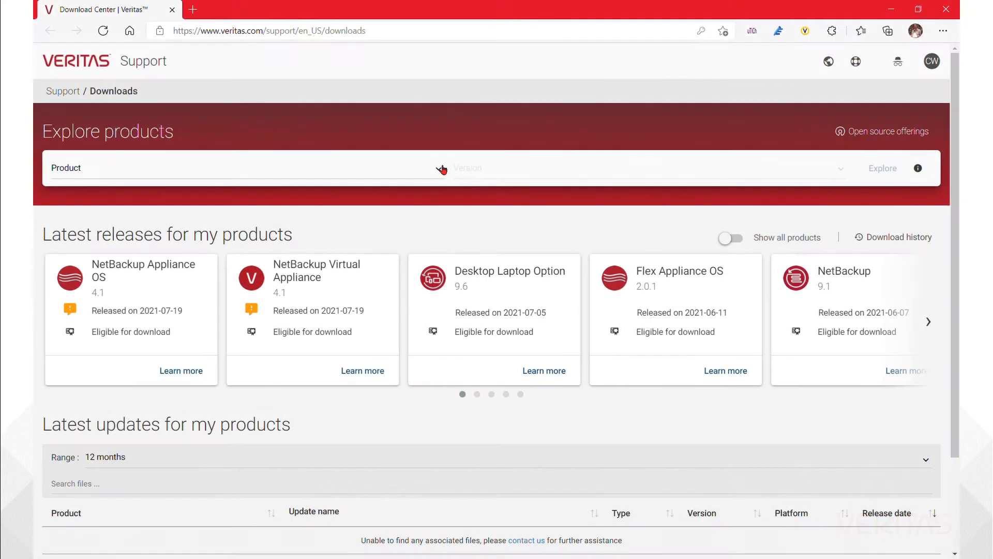
Explore downloads for Appliances > NetBackup Appliance OS and scroll to the four-entry Updates list
{"action": "left_click", "coordinate": [247, 168]}
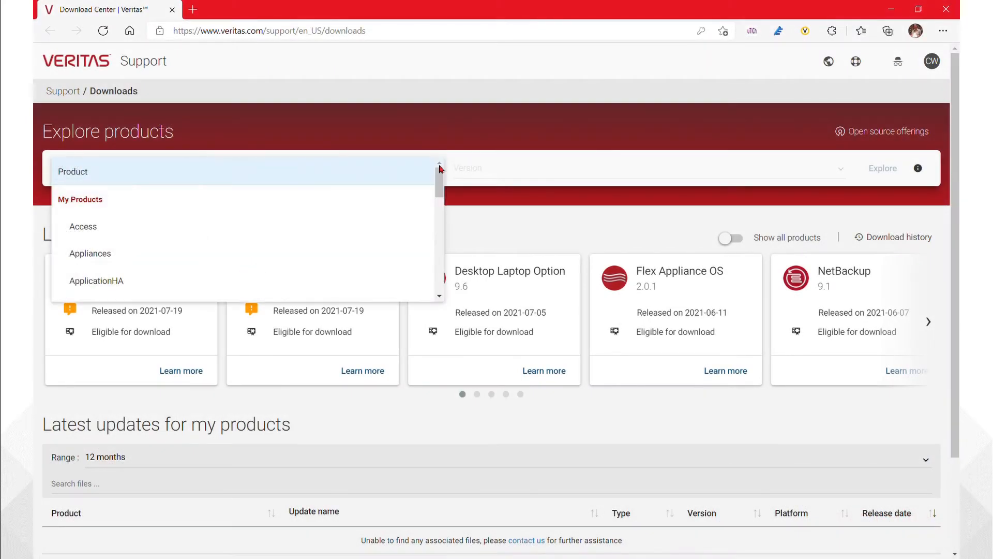
{"action": "left_click", "coordinate": [90, 253]}
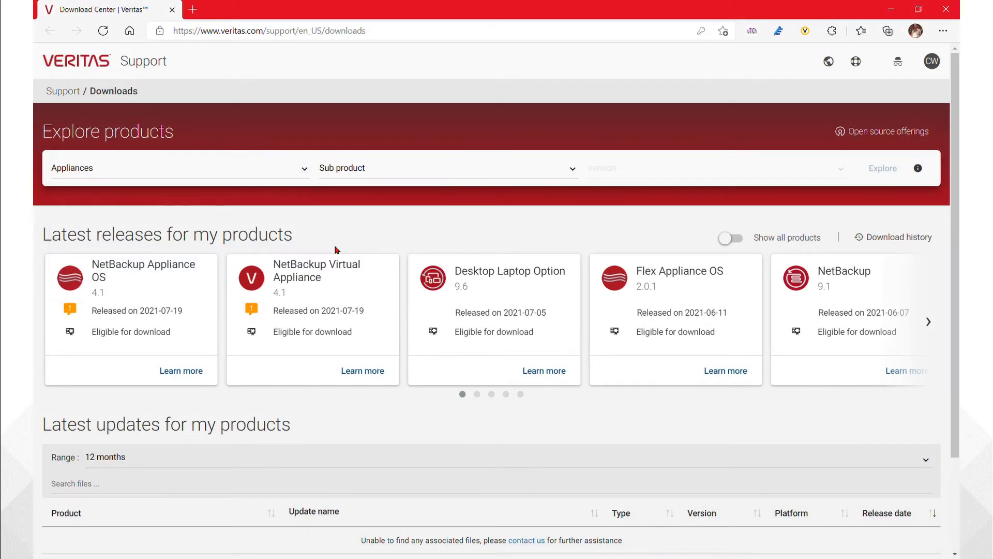
{"action": "left_click", "coordinate": [444, 167]}
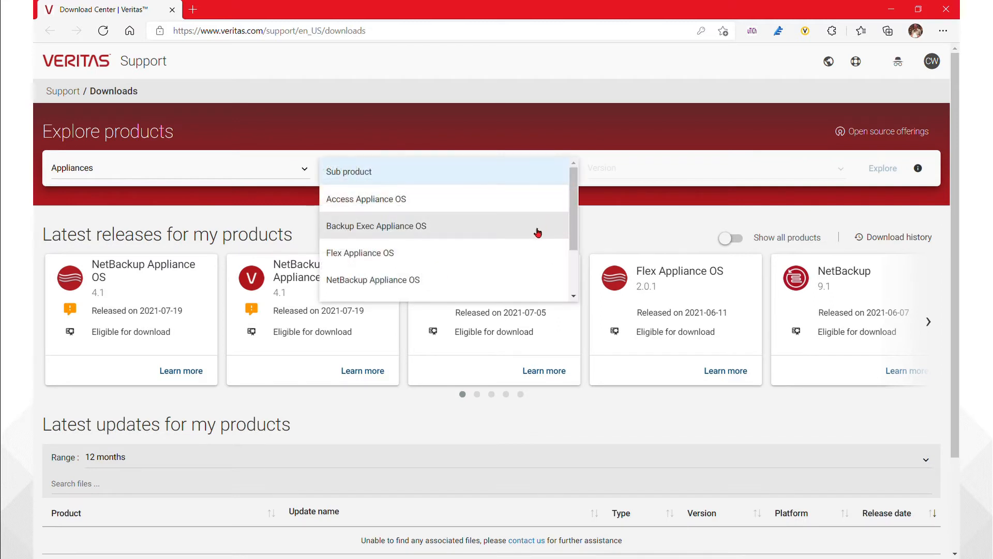
{"action": "left_click", "coordinate": [372, 279]}
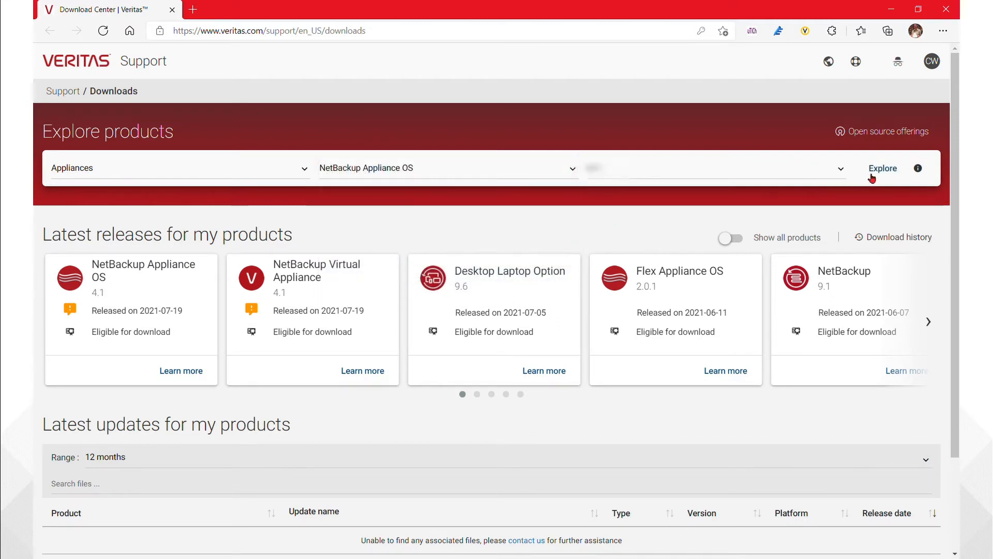
{"action": "left_click", "coordinate": [882, 168]}
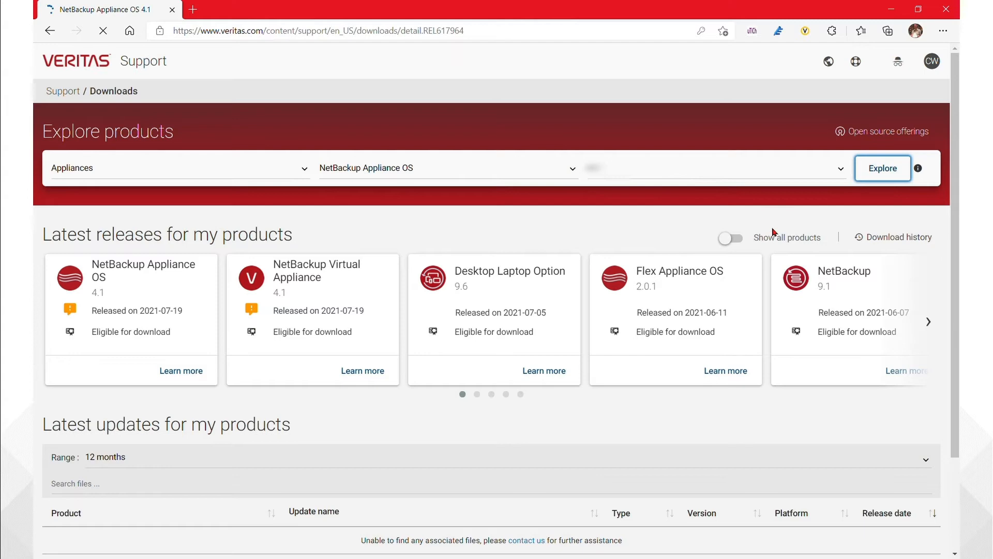
{"action": "left_click", "coordinate": [882, 167]}
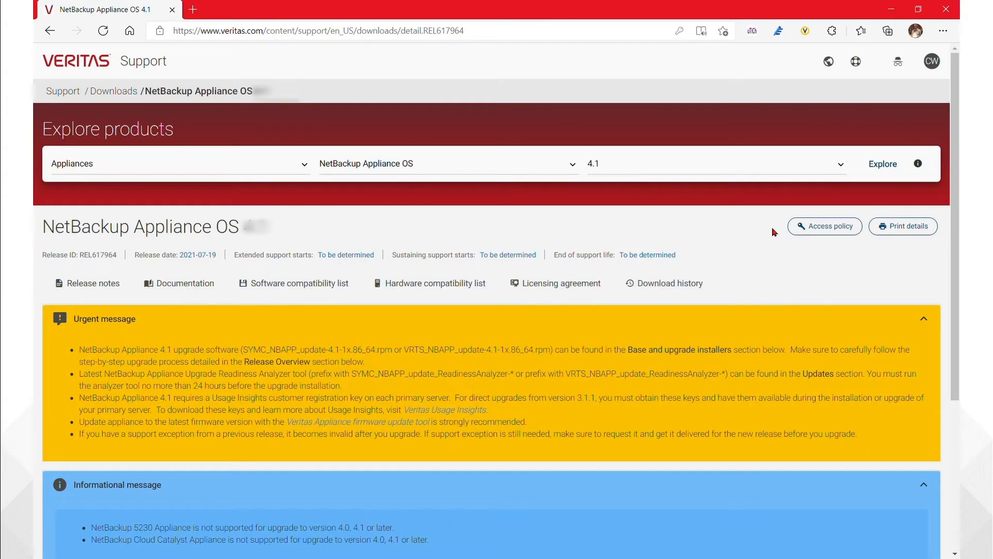
{"action": "scroll", "scroll_direction": "down", "scroll_amount": 3}
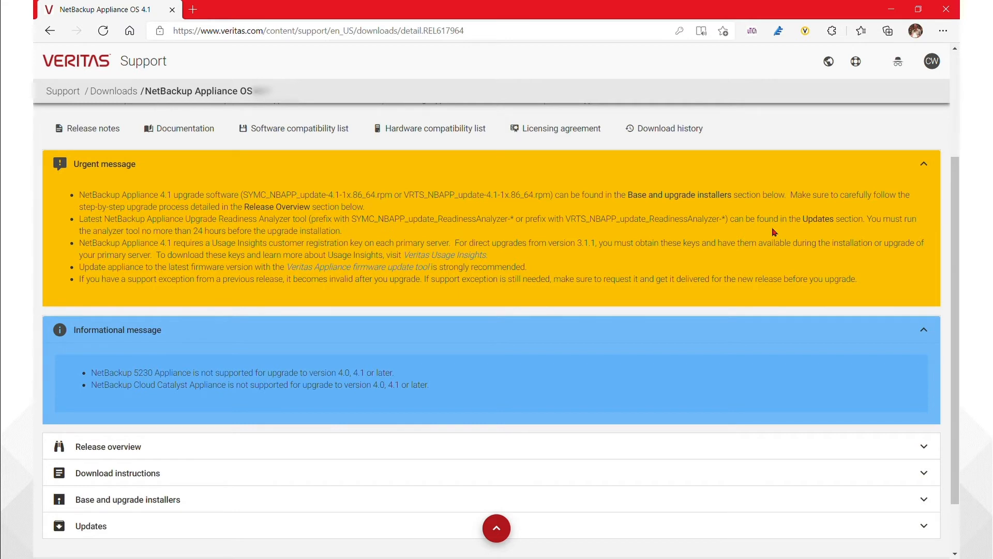
{"action": "scroll", "scroll_direction": "down", "scroll_amount": 3}
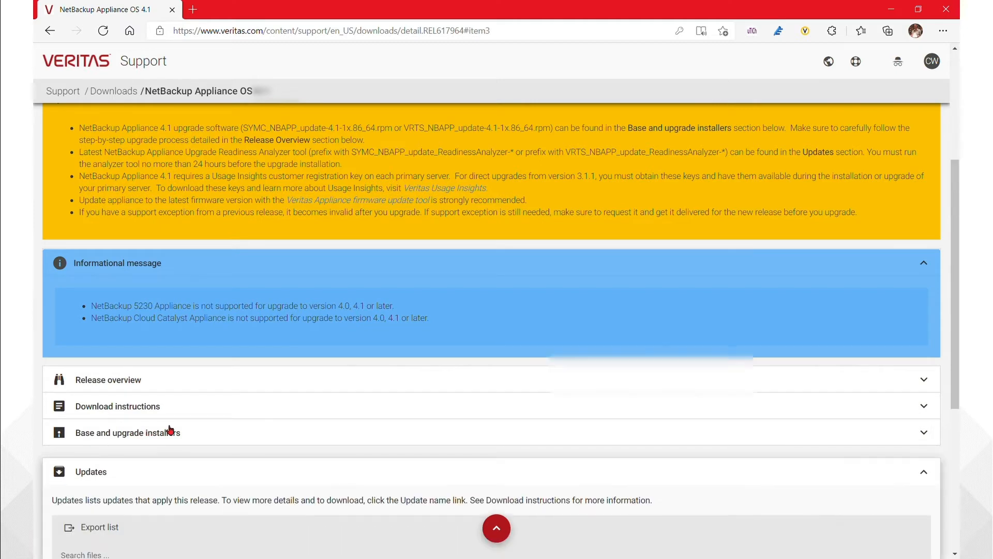
{"action": "scroll", "scroll_direction": "down", "scroll_amount": 3}
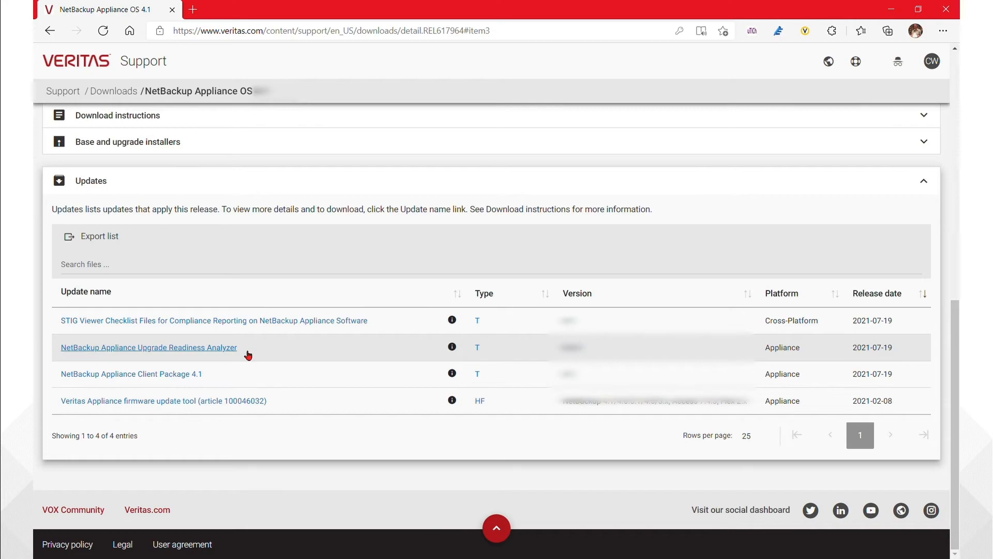
Open the 'NetBackup Appliance Upgrade Readiness Analyzer' update and scroll to its two update files
{"action": "left_click", "coordinate": [149, 348]}
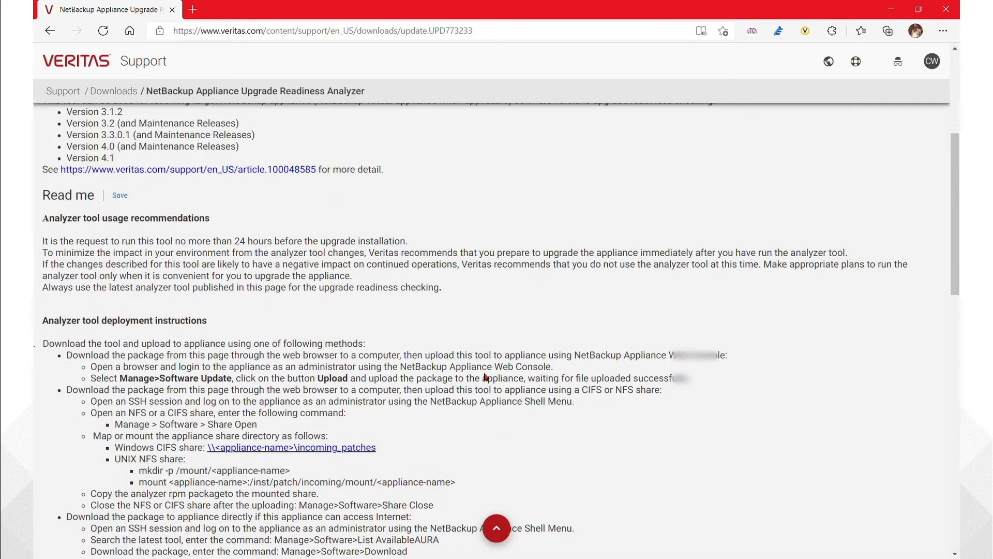
{"action": "scroll", "scroll_direction": "down", "scroll_amount": 3}
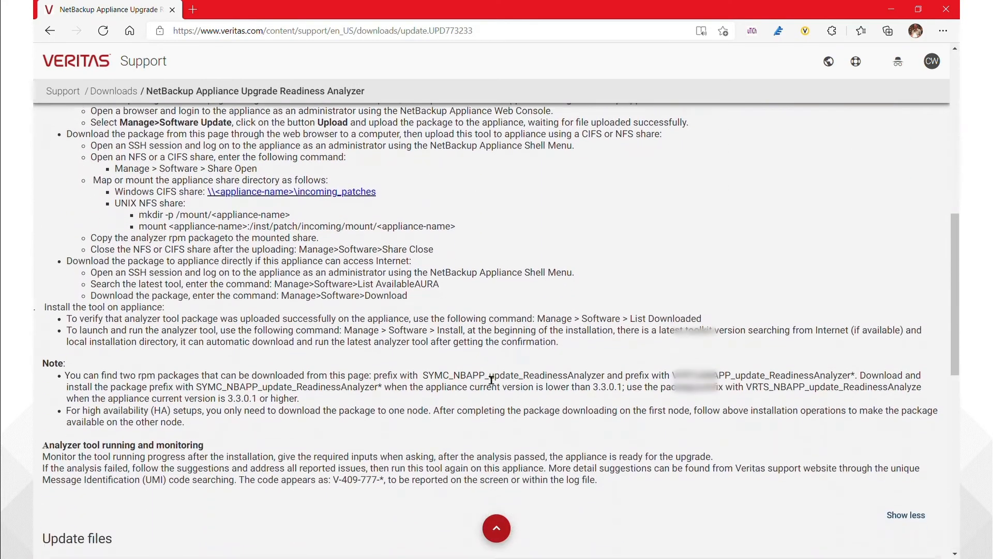
{"action": "scroll", "scroll_direction": "down", "scroll_amount": 3}
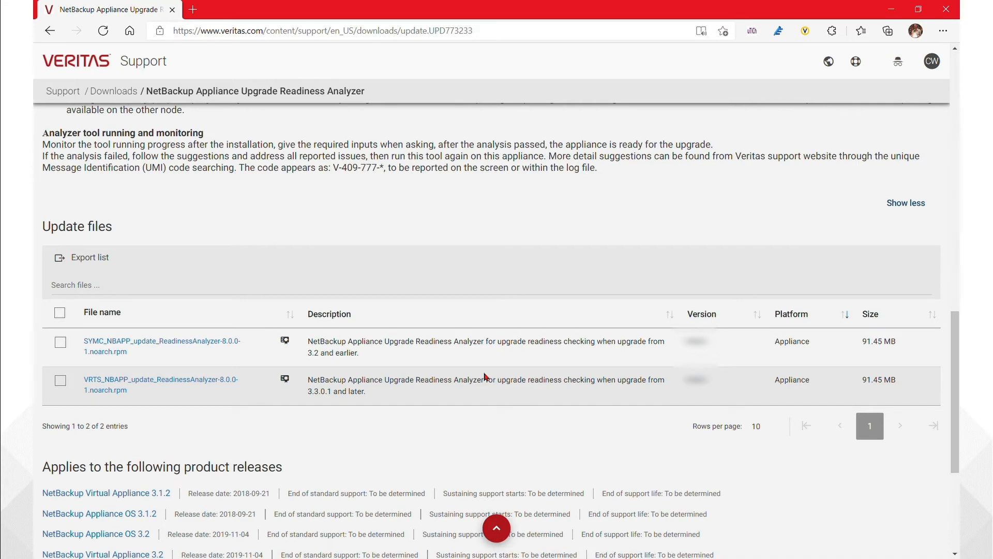
{"action": "mouse_move", "coordinate": [414, 383]}
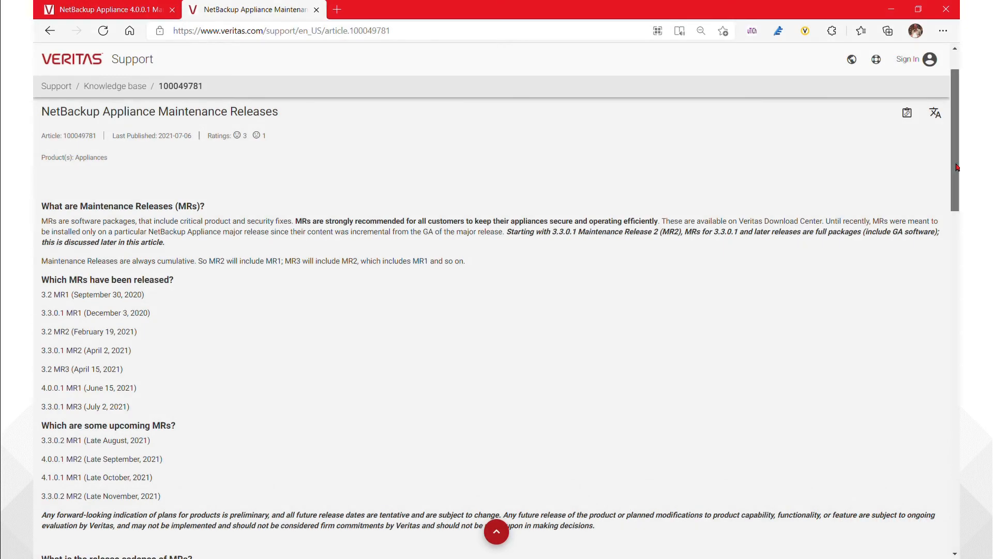
Scroll down the Maintenance Releases article to reach the upgrade matrix table
{"action": "scroll", "scroll_direction": "down", "scroll_amount": 3}
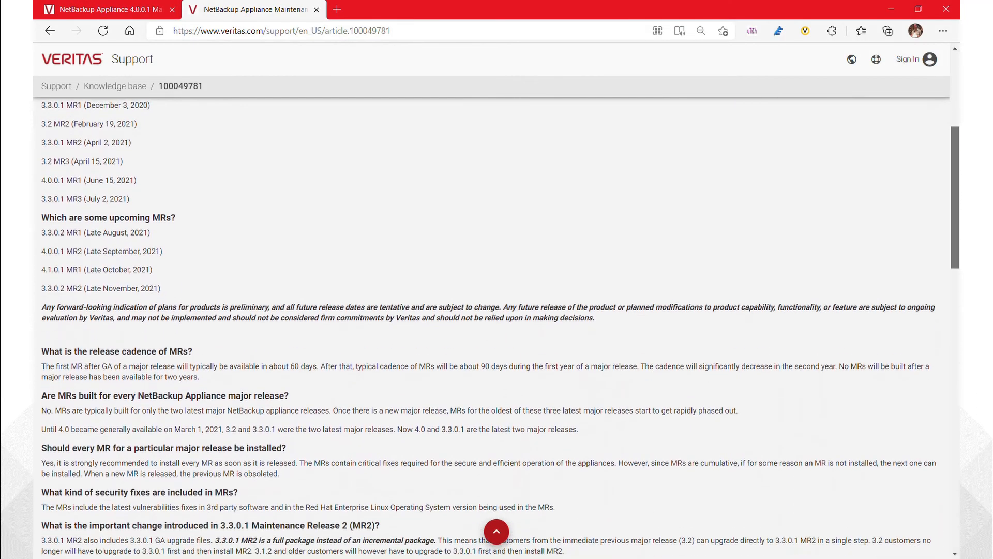
{"action": "scroll", "scroll_direction": "down", "scroll_amount": 3}
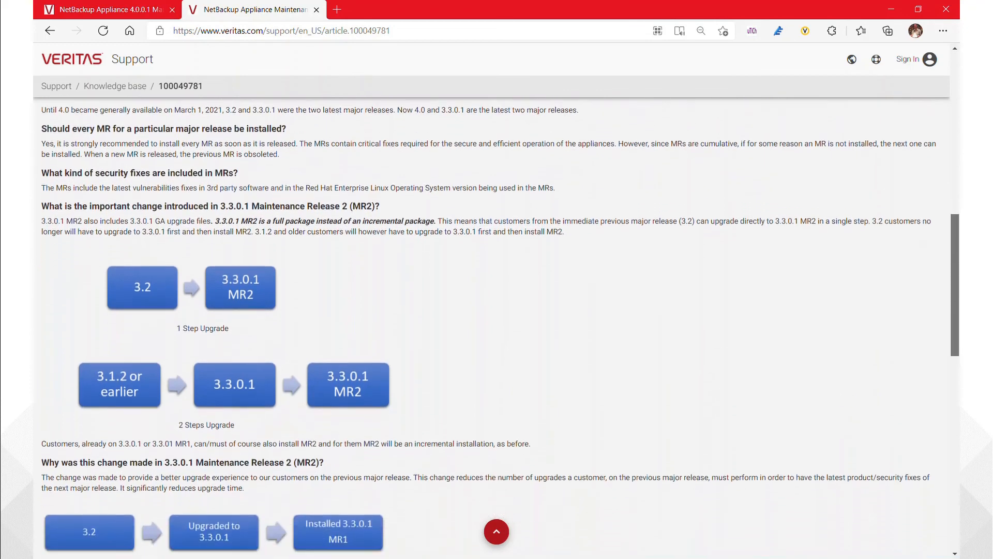
{"action": "scroll", "scroll_direction": "down", "scroll_amount": 3}
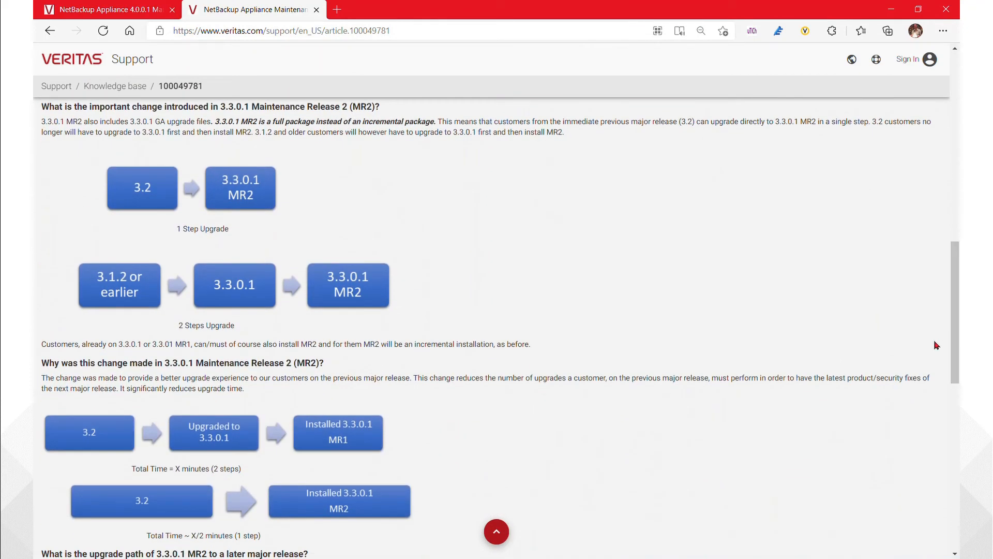
{"action": "mouse_move", "coordinate": [956, 257]}
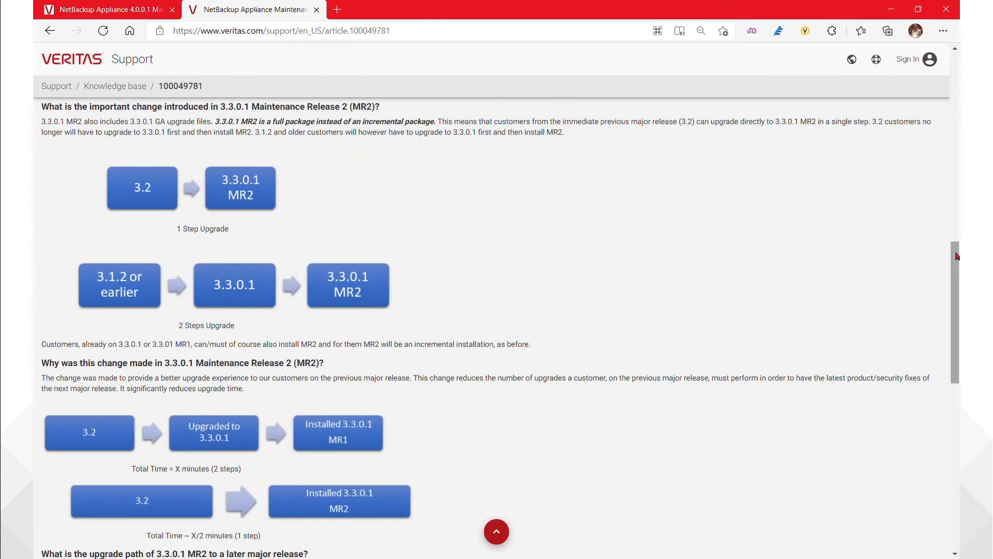
{"action": "scroll", "scroll_direction": "down", "scroll_amount": 3}
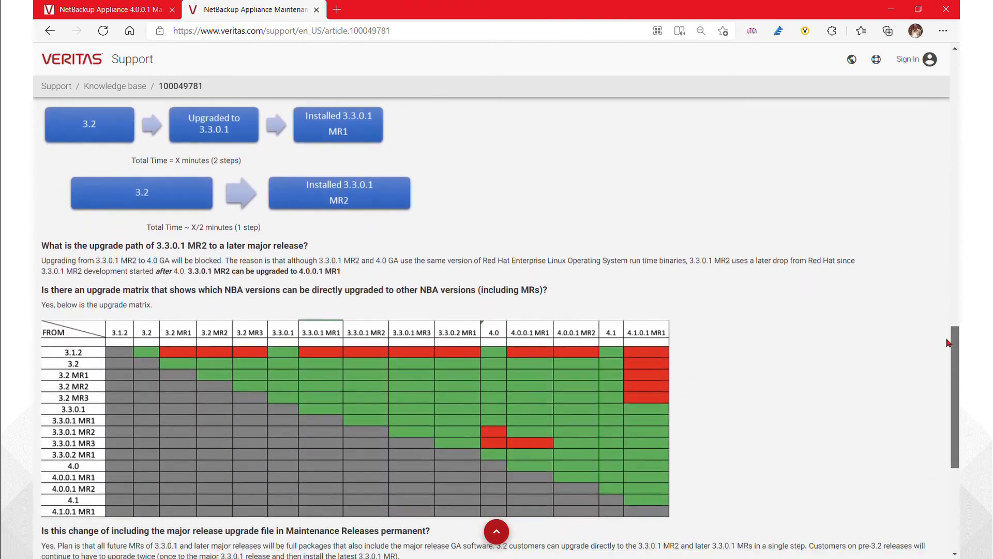
{"action": "scroll", "scroll_direction": "down", "scroll_amount": 3}
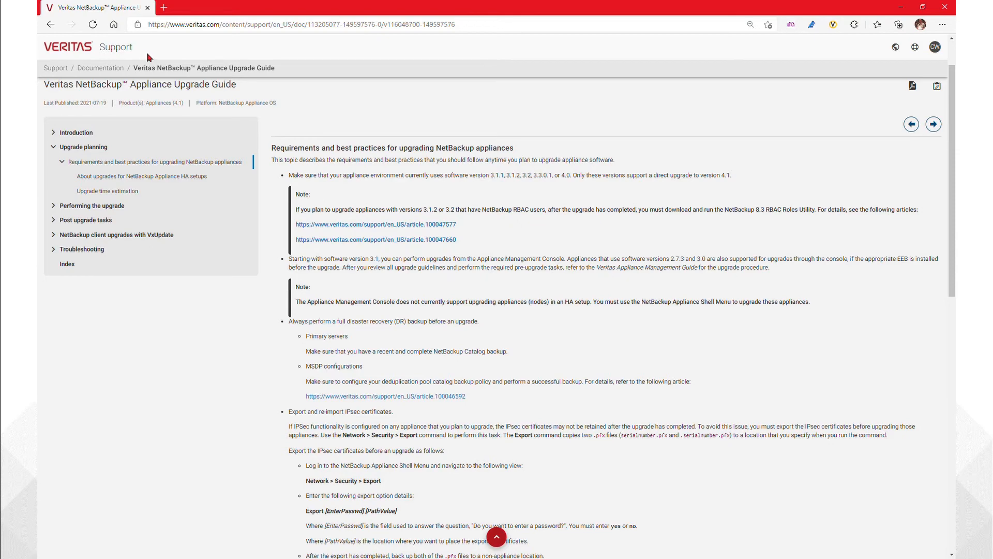
{"action": "mouse_move", "coordinate": [519, 106]}
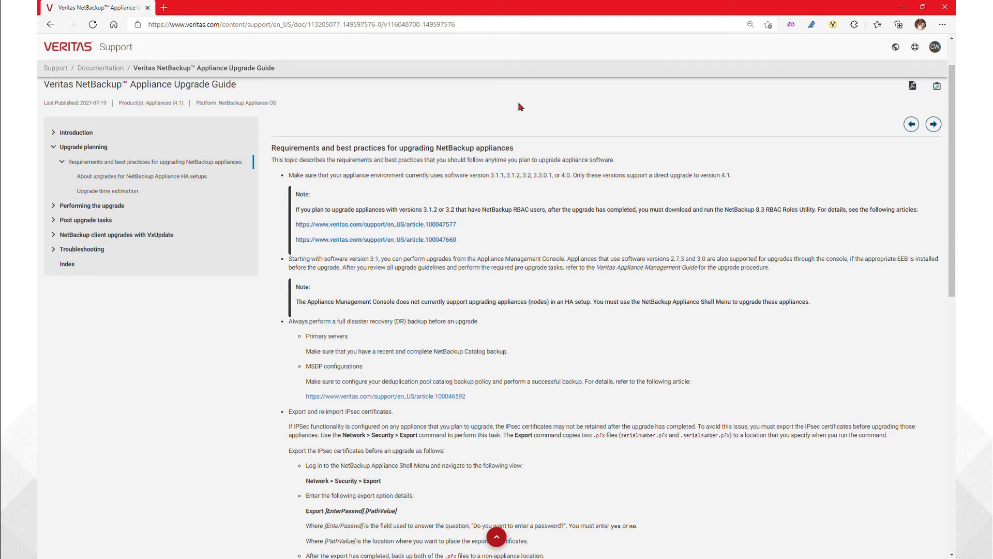